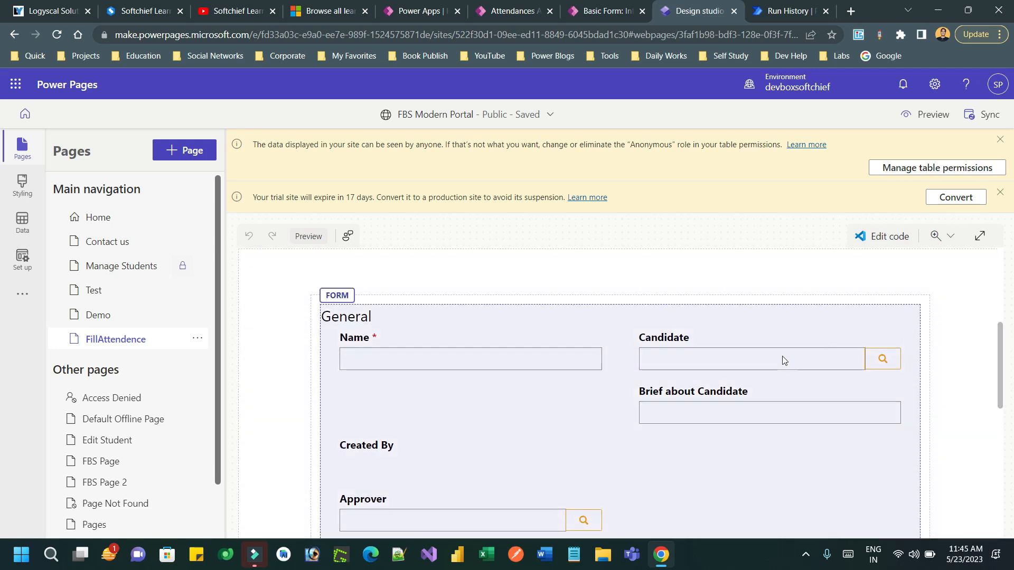
mouse_move(689, 351)
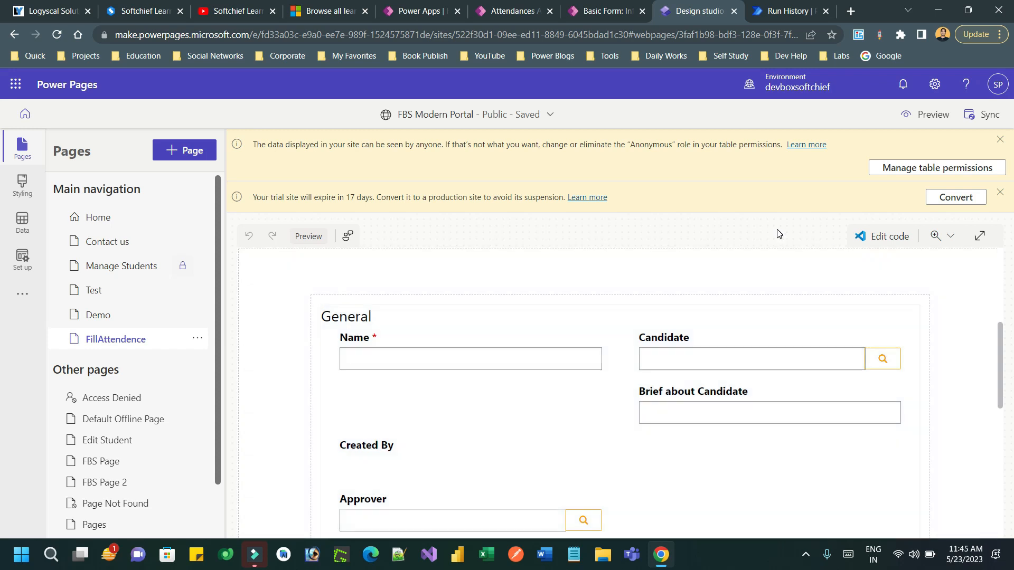
Open the Send Attendance Fill-up Reminder flow for editing and inspect the email body link
left_click(784, 11)
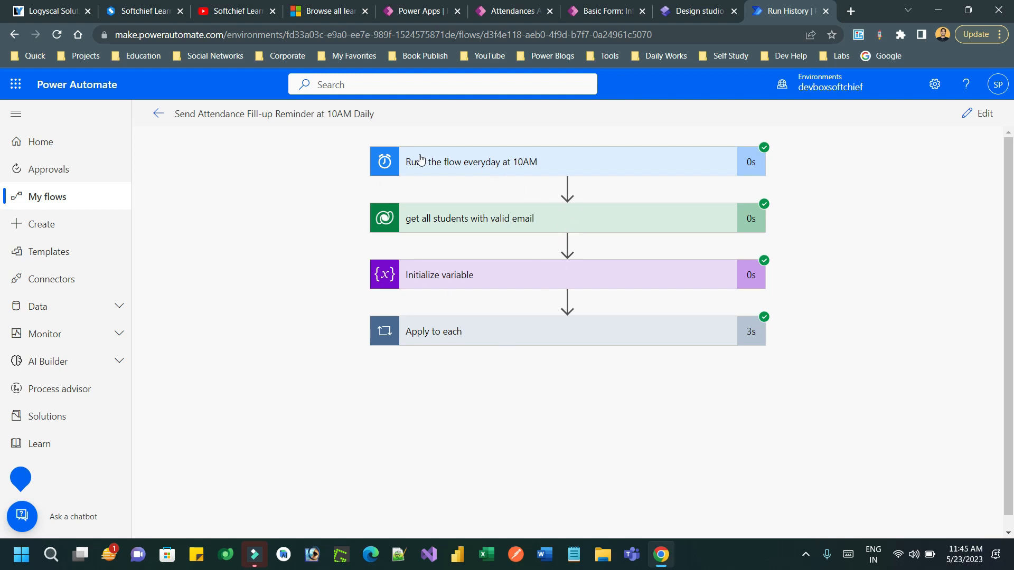
mouse_move(545, 164)
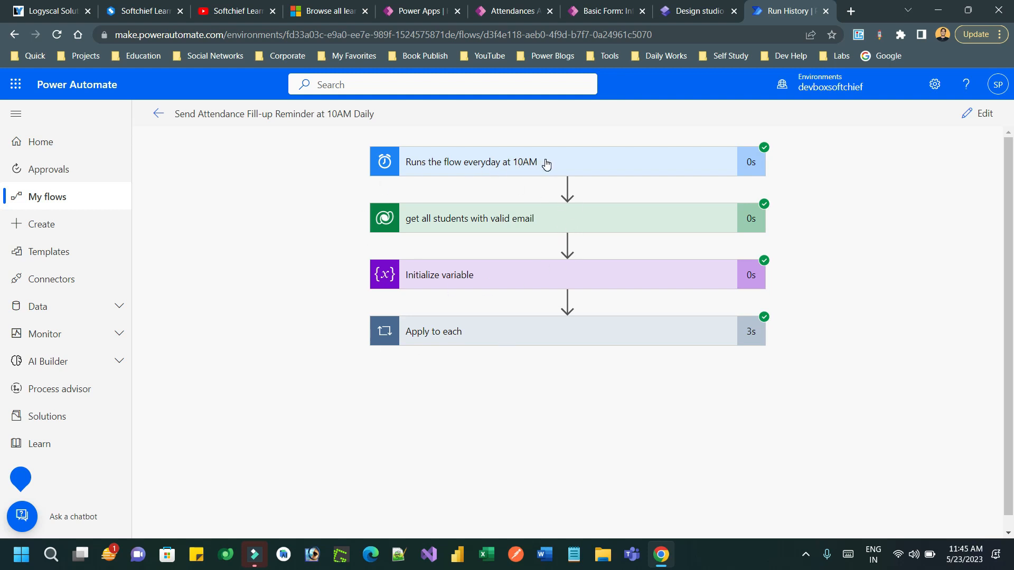
left_click(492, 218)
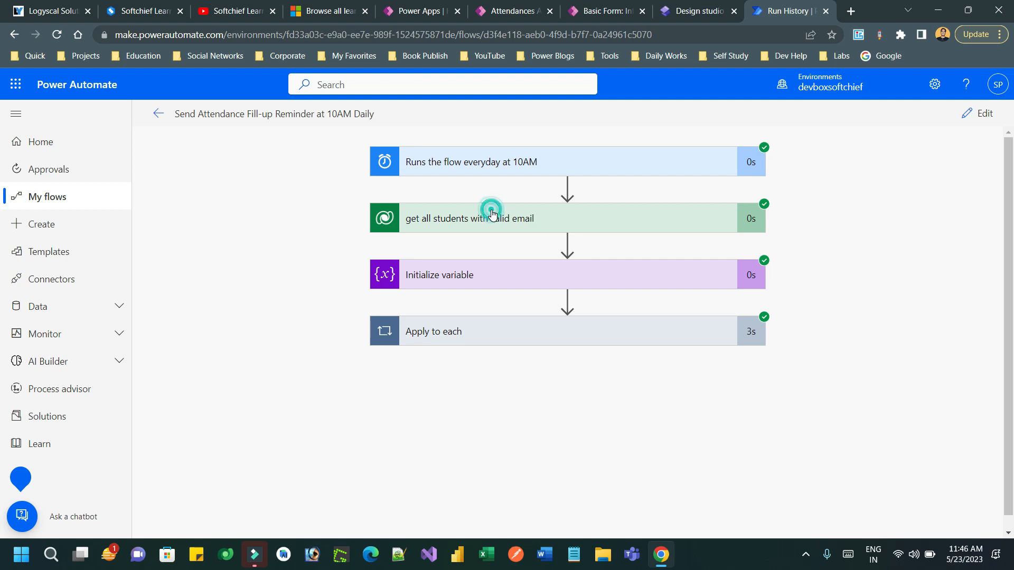
left_click(492, 218)
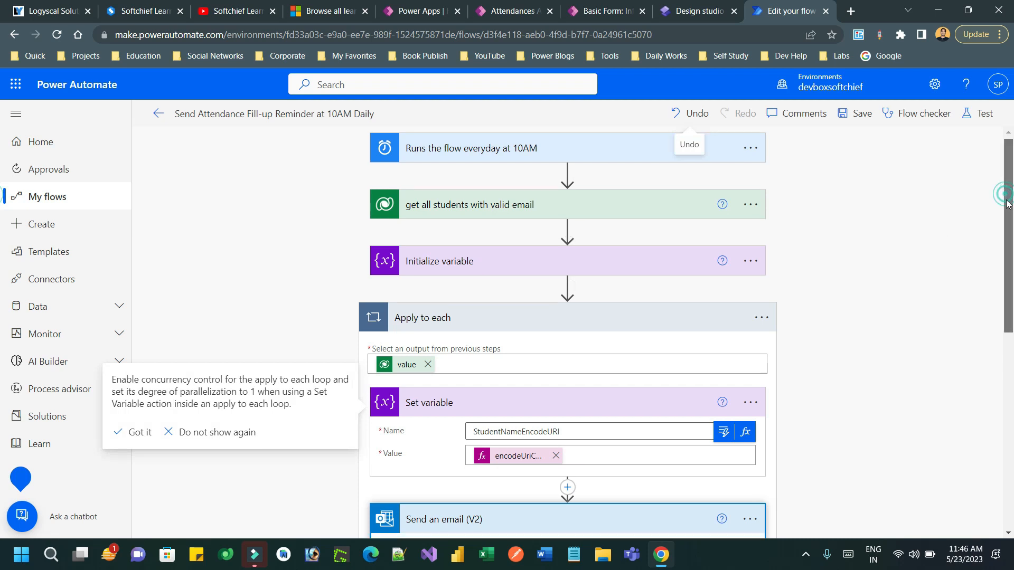
scroll("down", 3)
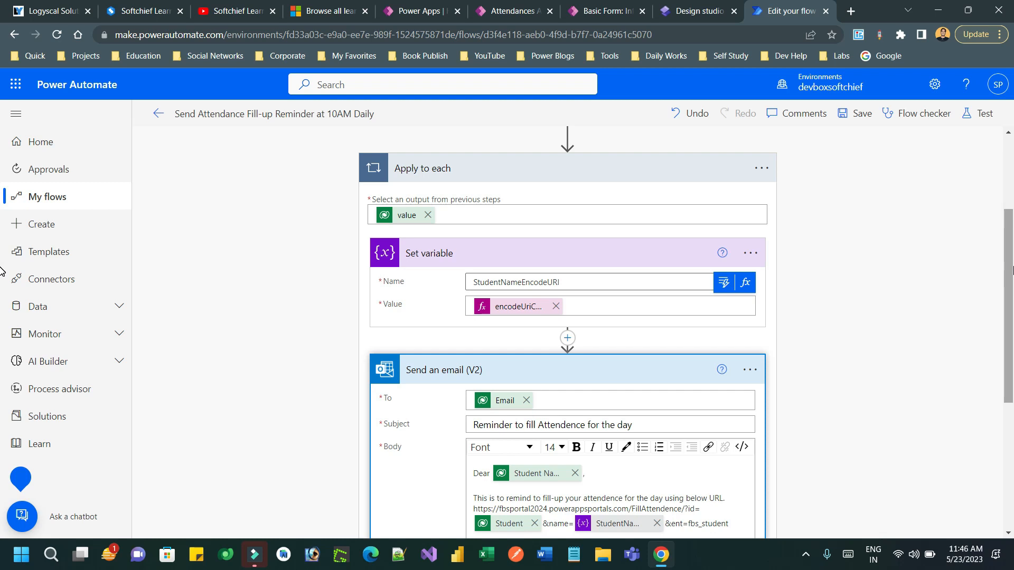
scroll("down", 3)
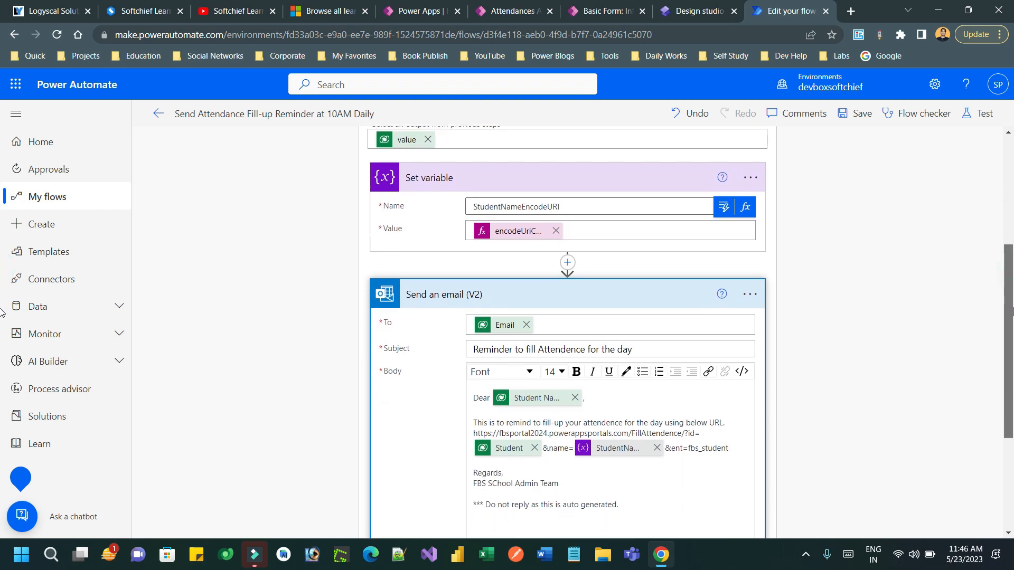
scroll("down", 3)
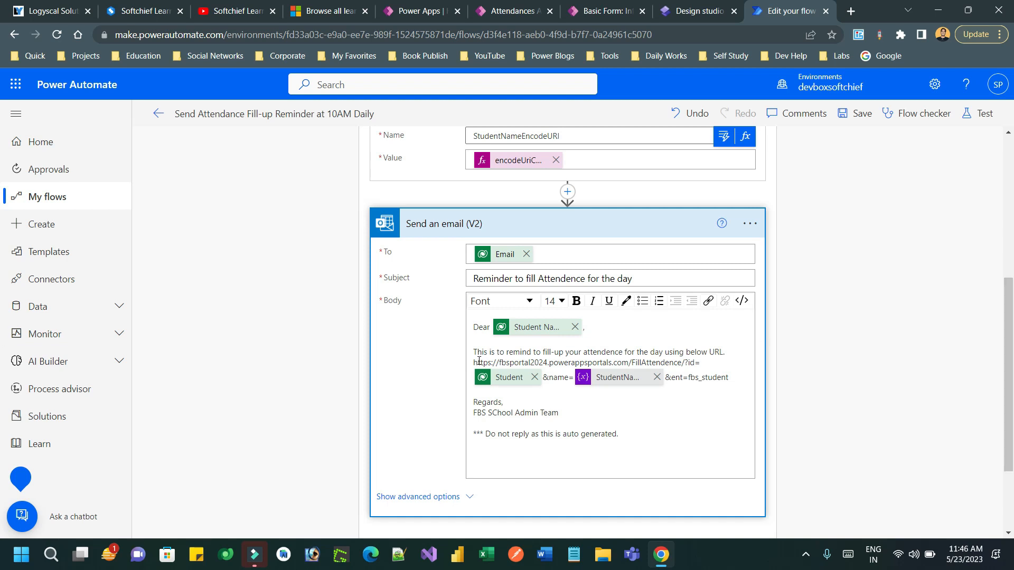
left_click_drag(474, 362, 664, 362)
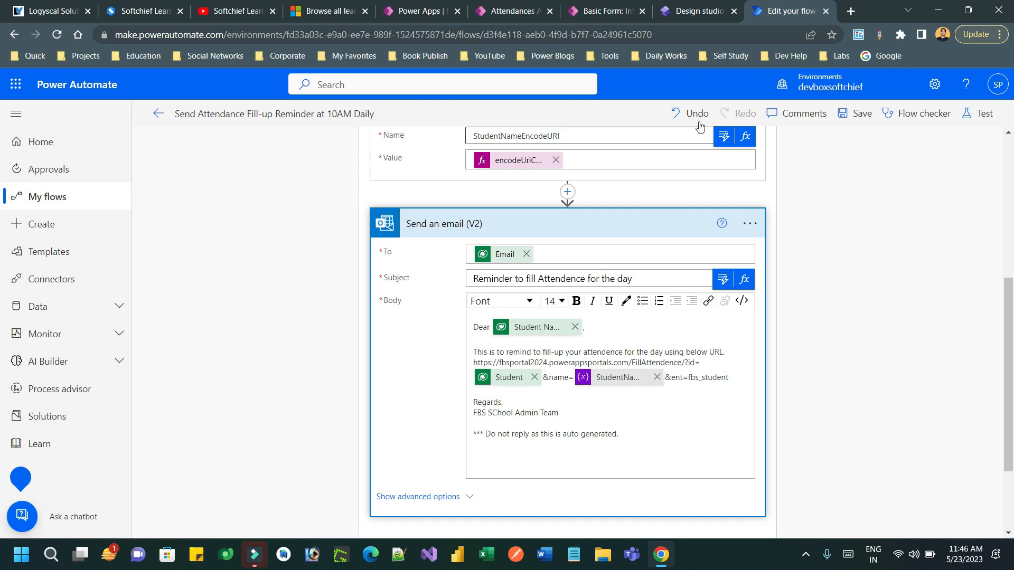
Recheck the FillAttendence Candidate field and the flow's email link, then go to Gmail
left_click(691, 11)
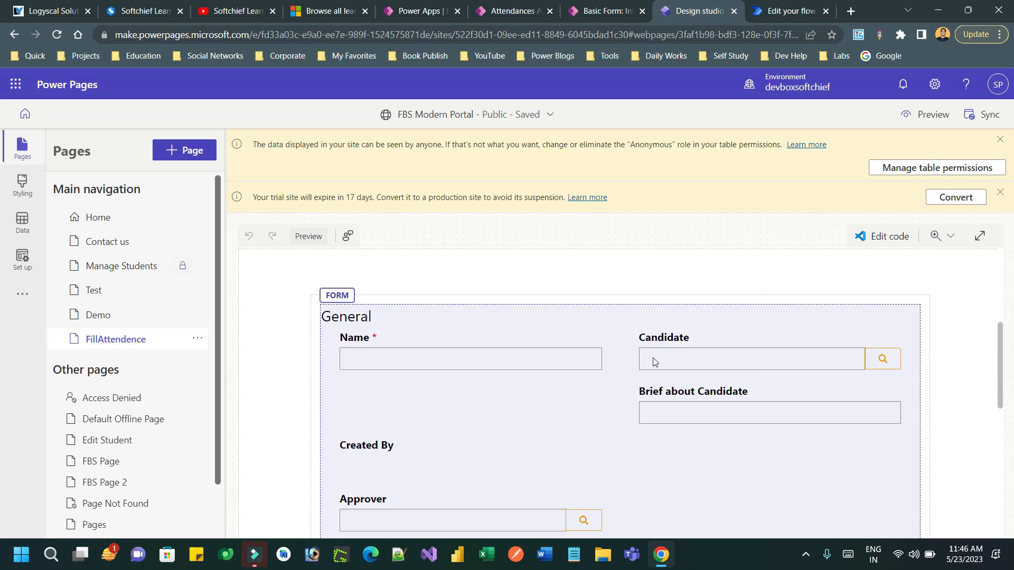
mouse_move(701, 360)
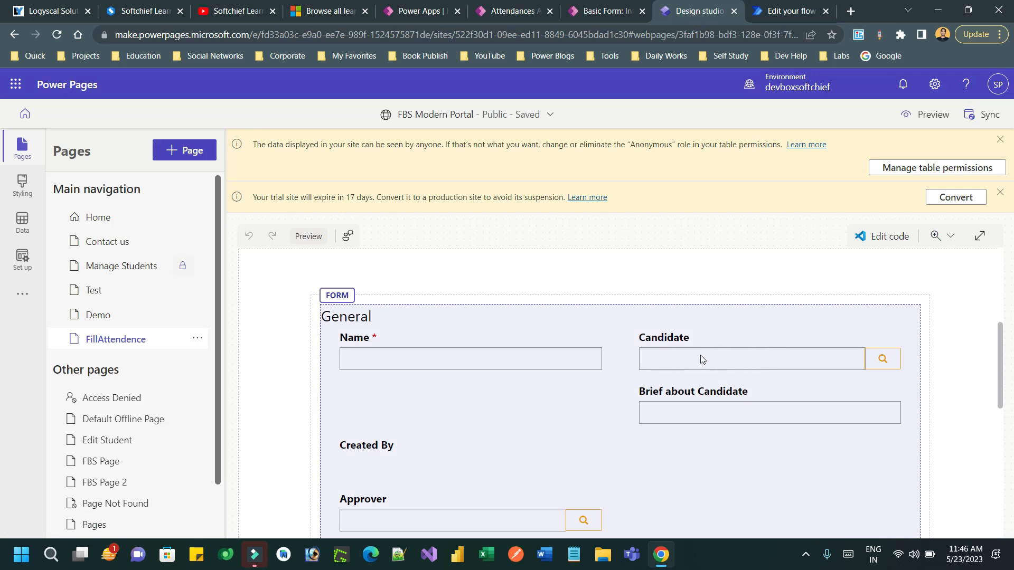
mouse_move(737, 382)
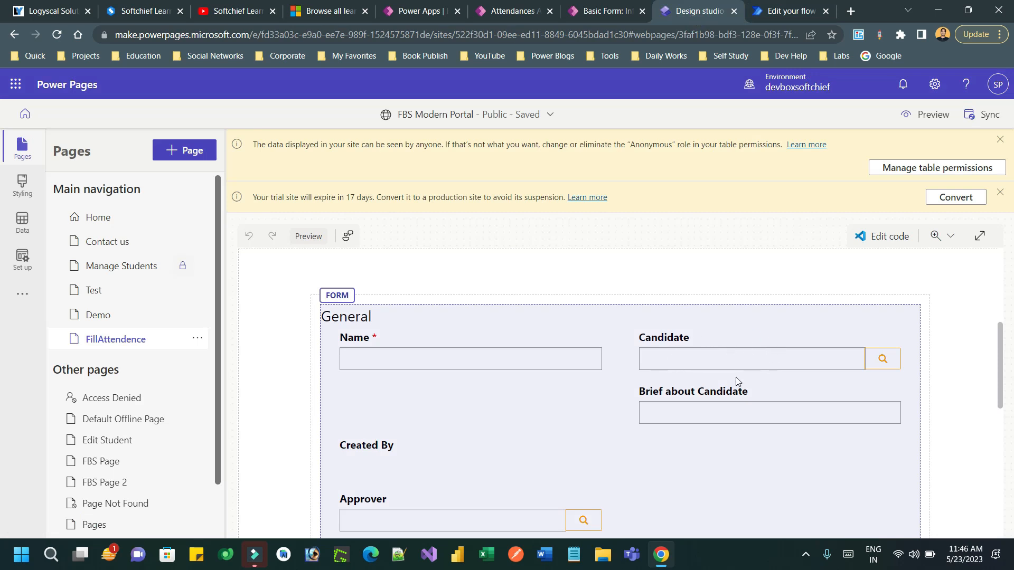
mouse_move(678, 356)
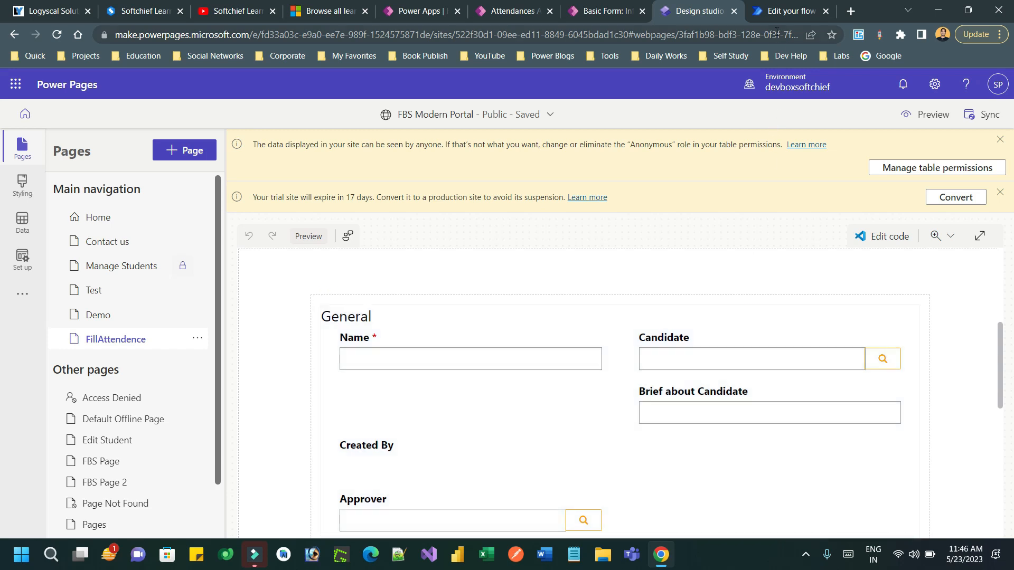
left_click(787, 11)
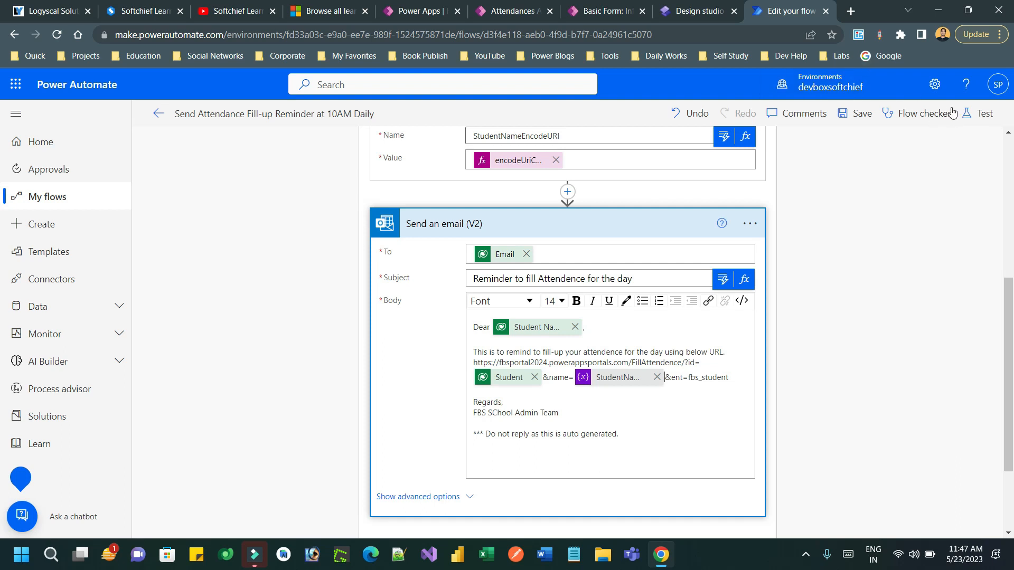
left_click(849, 11)
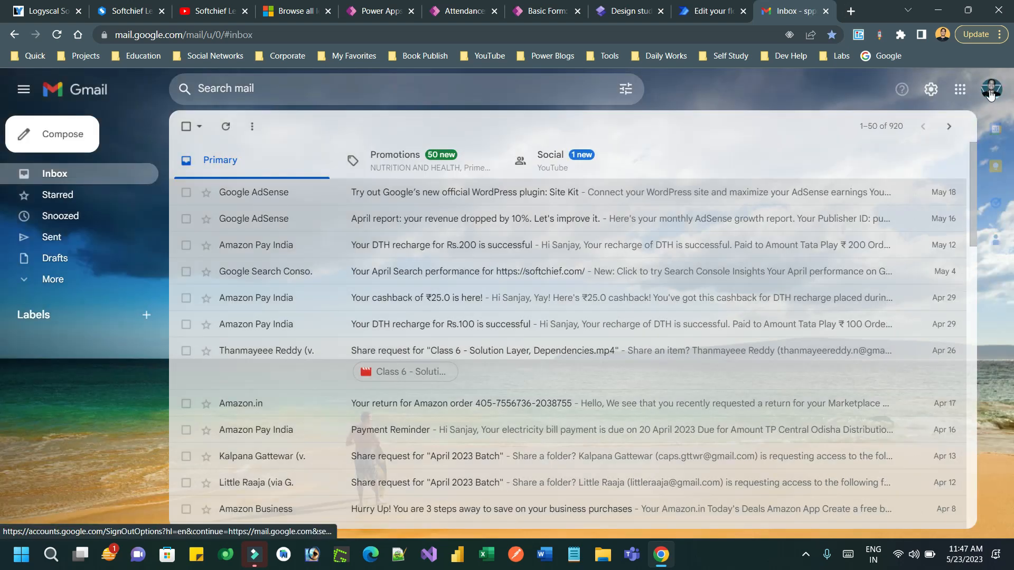
Switch Gmail to the student's account and follow the reminder email's FillAttendence link
left_click(990, 89)
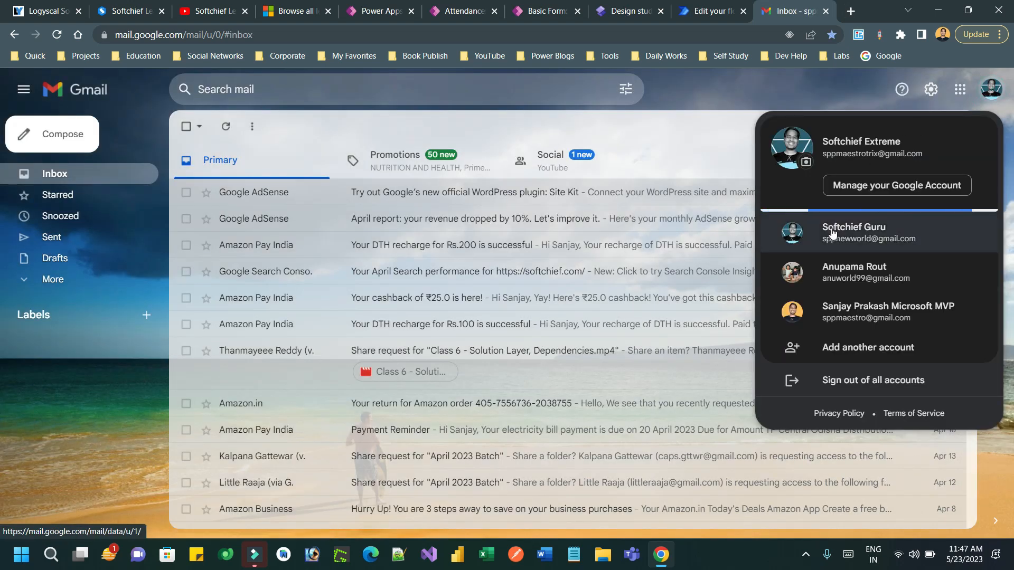
left_click(853, 233)
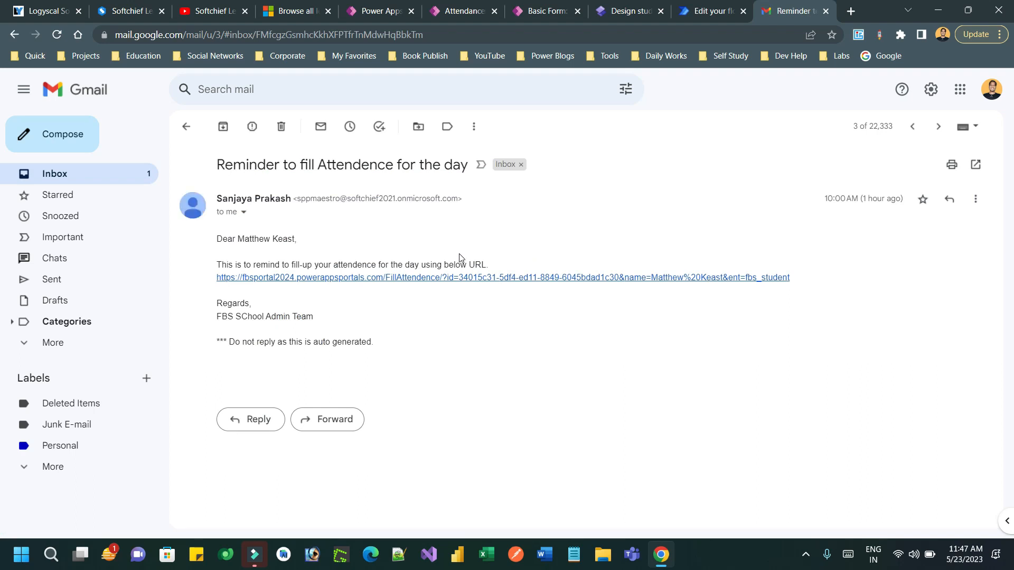
mouse_move(463, 277)
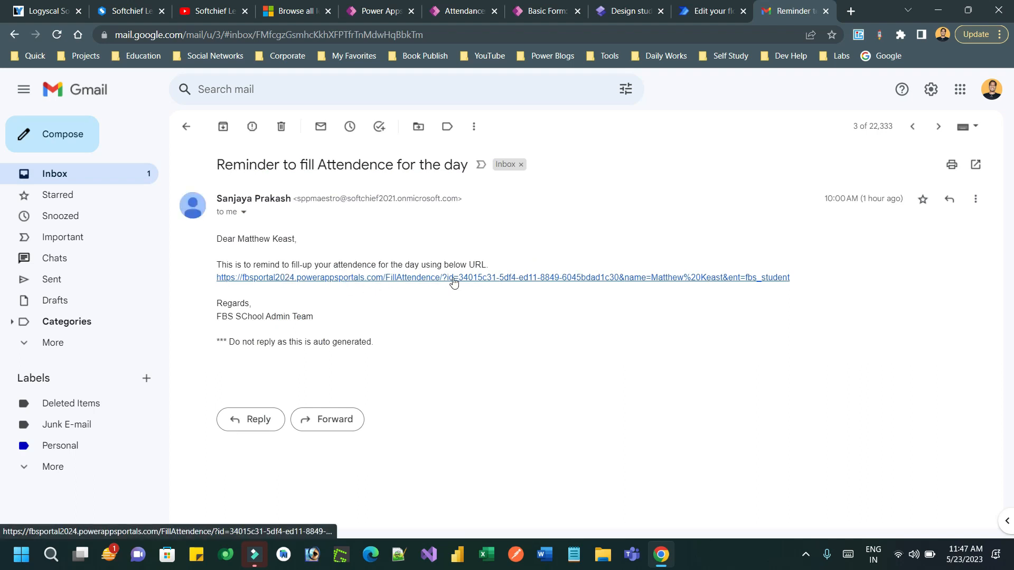
mouse_move(572, 282)
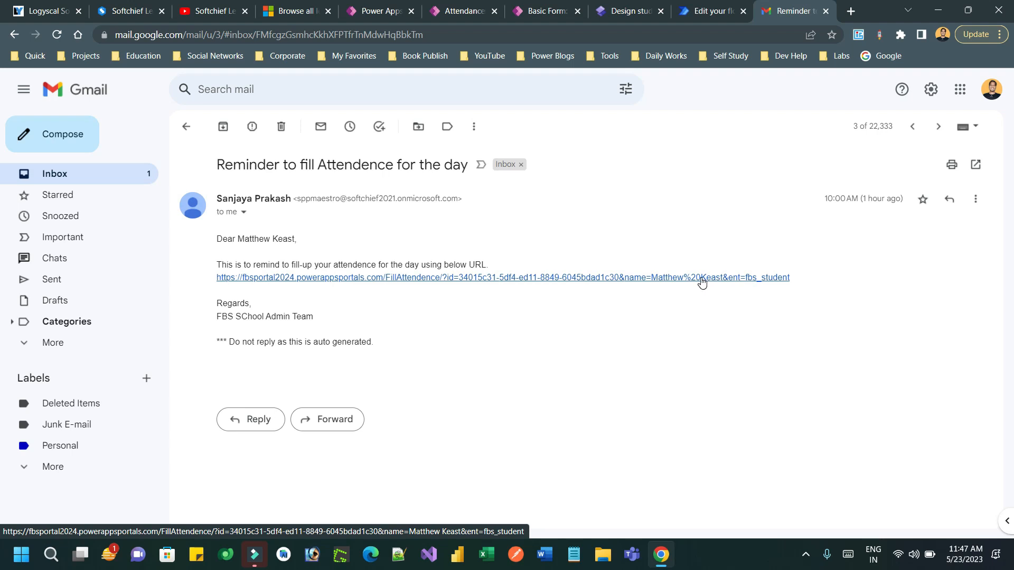
left_click(502, 277)
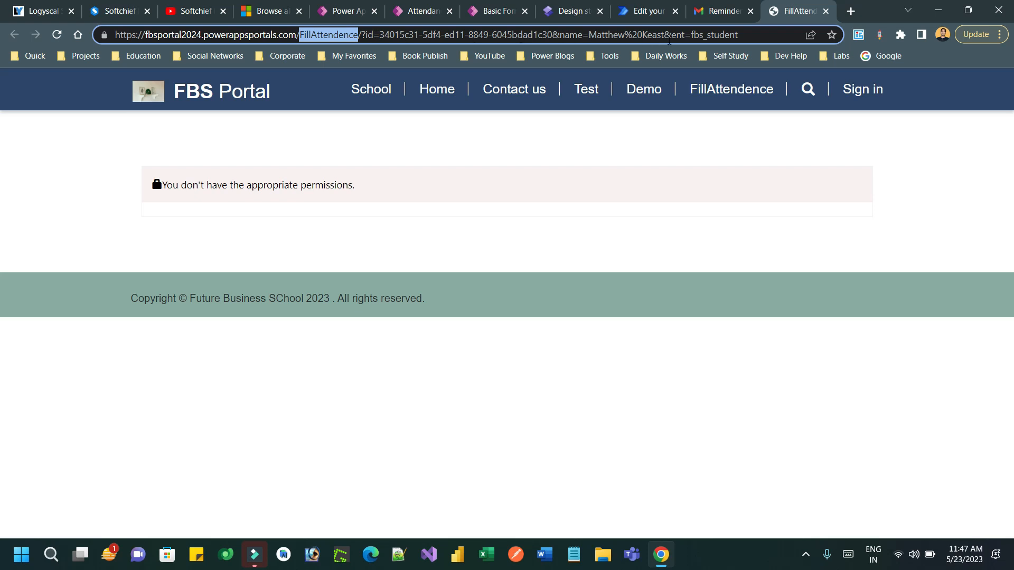
mouse_move(181, 187)
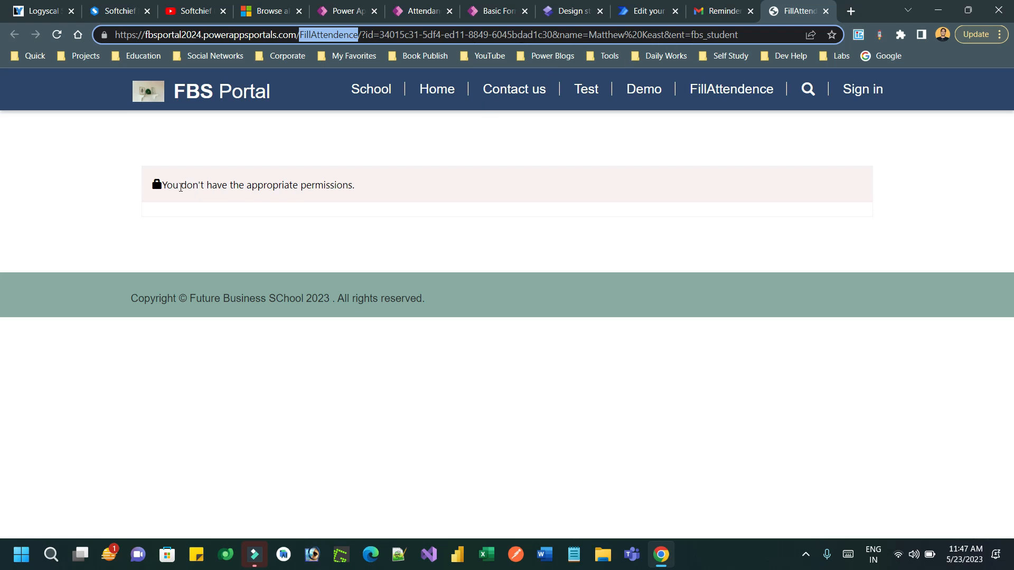
Note the insufficient-permissions error and reach the FBS Portal sign-in user name field
left_click_drag(182, 185, 354, 185)
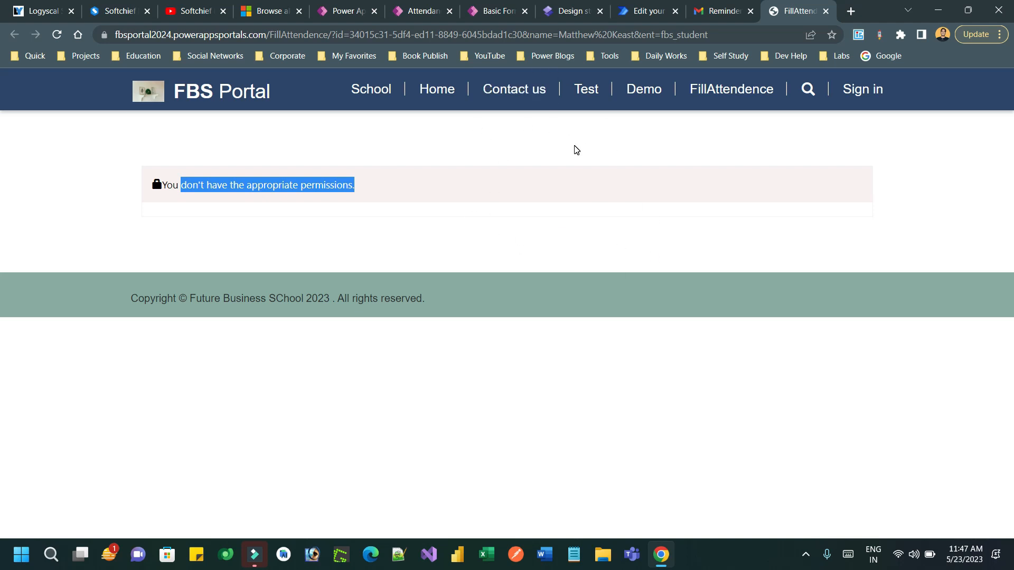
left_click(860, 90)
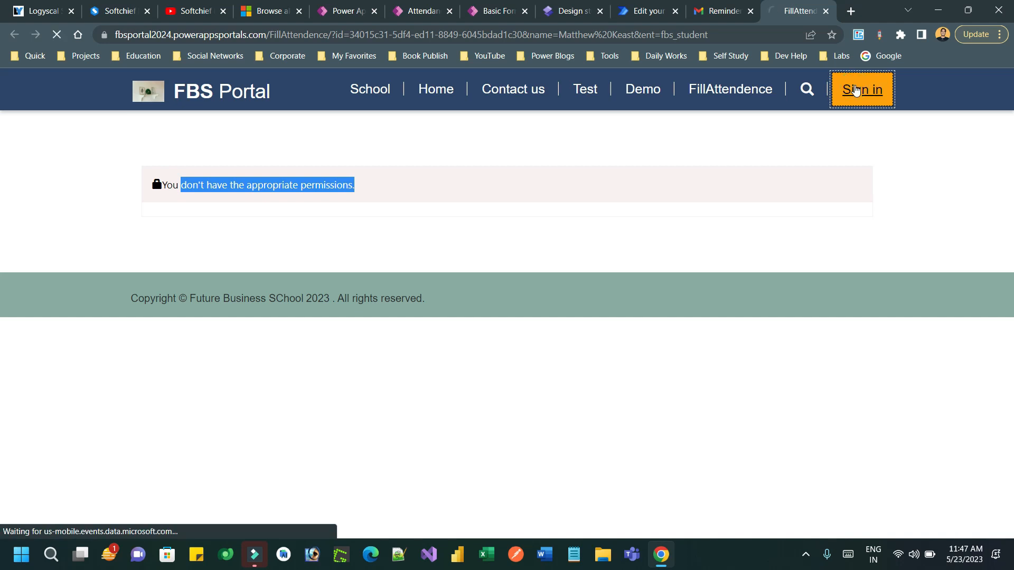
left_click(861, 89)
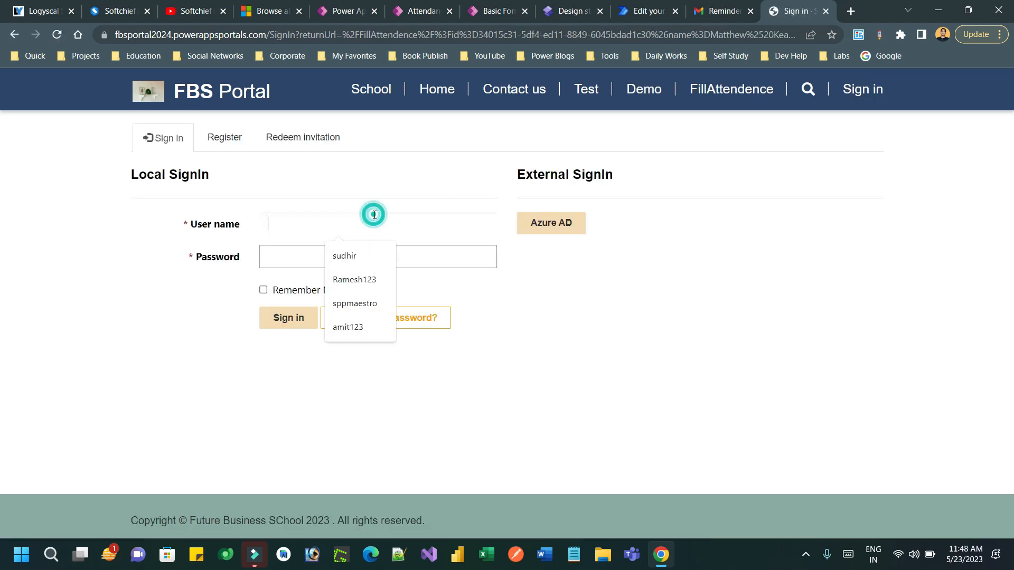
left_click(347, 327)
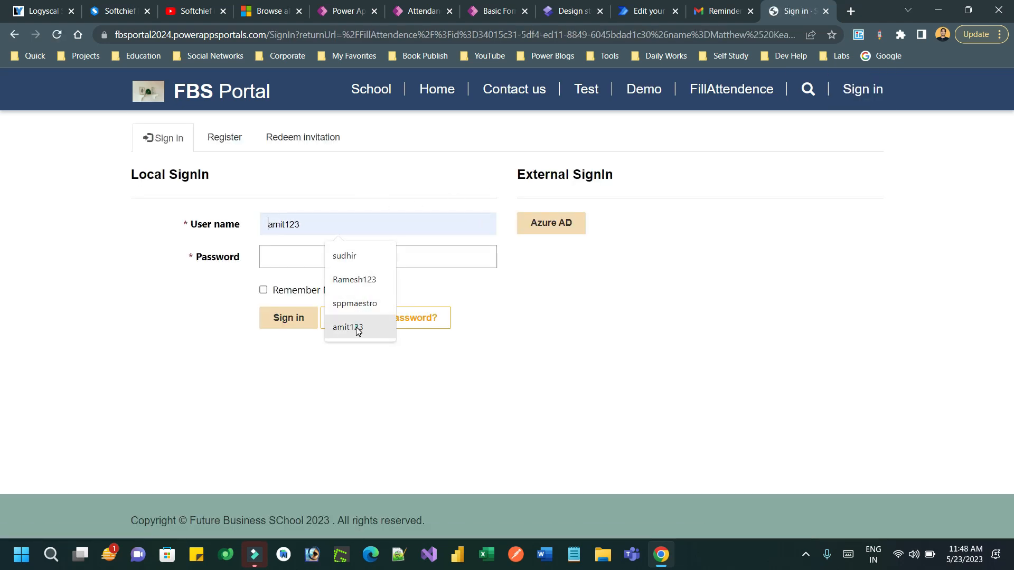
Sign in to FBS Portal using the saved user name and password
left_click(348, 326)
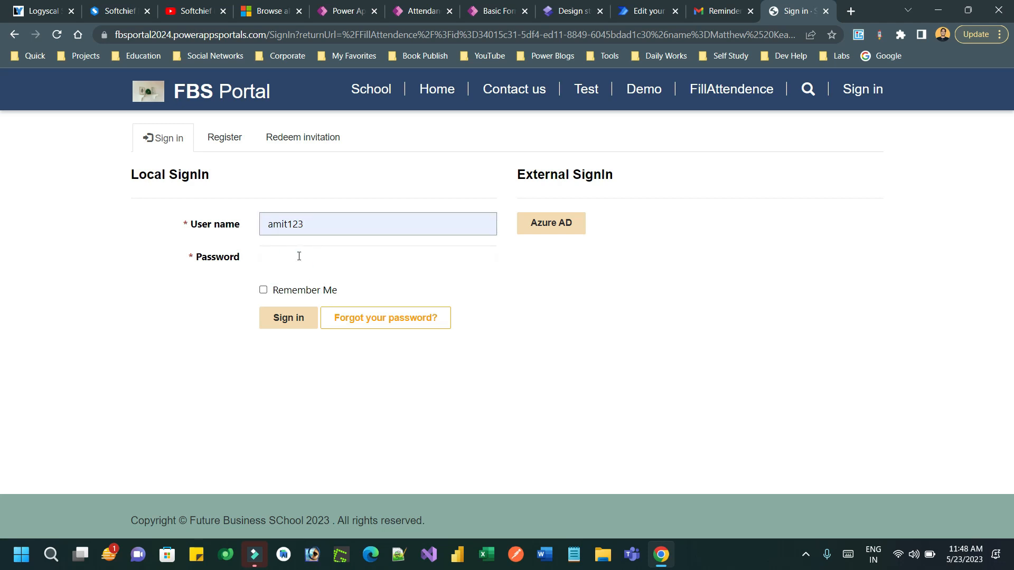
type("***")
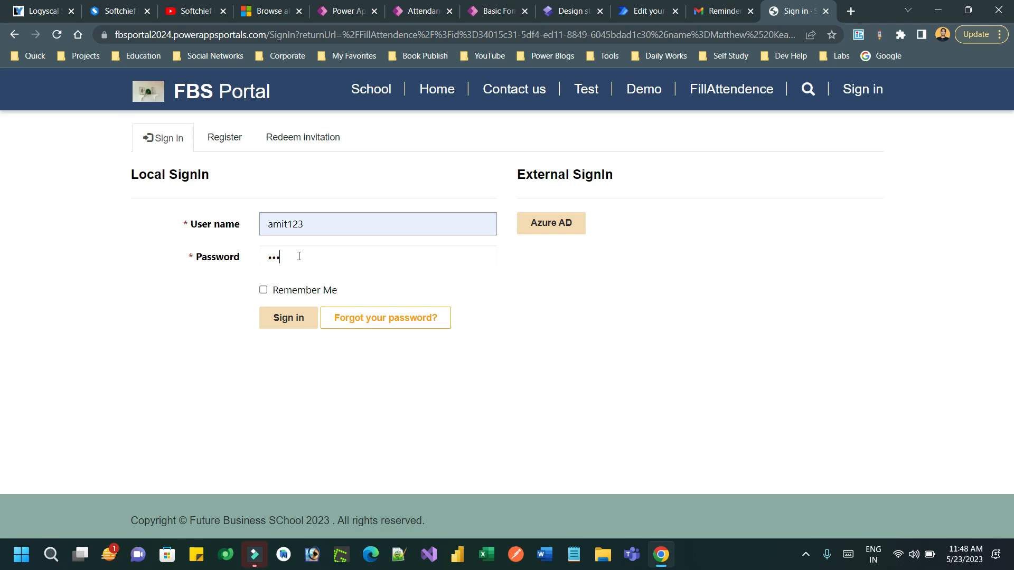
left_click(288, 317)
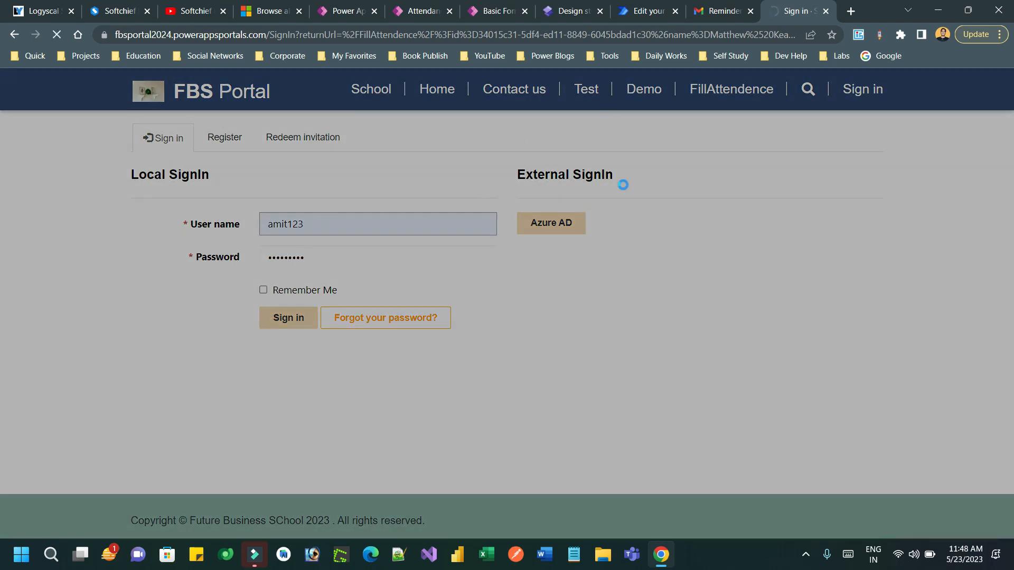
left_click(287, 317)
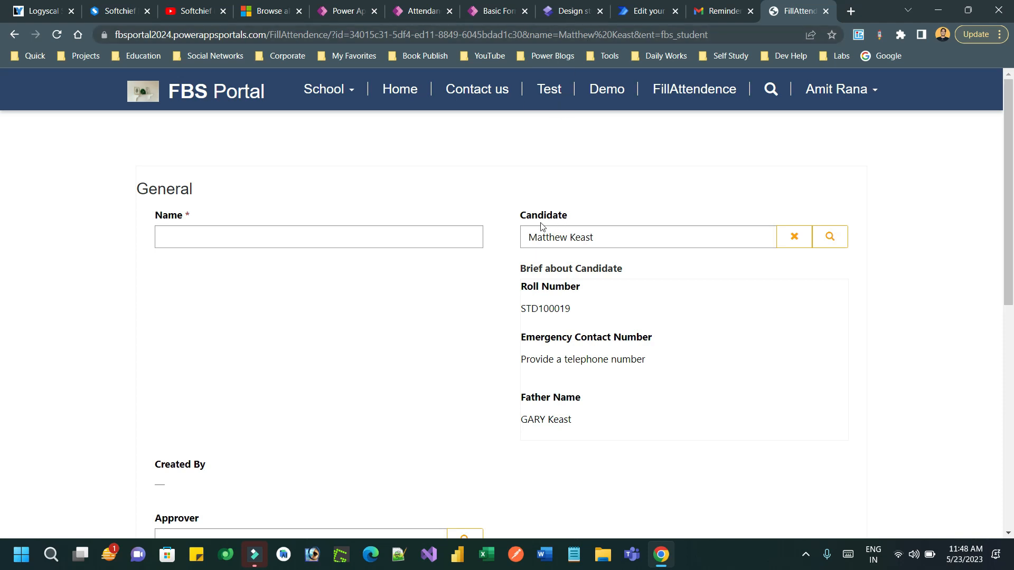
Check the auto-filled Candidate details and enter 'my attendence' as the Name
double_click(547, 215)
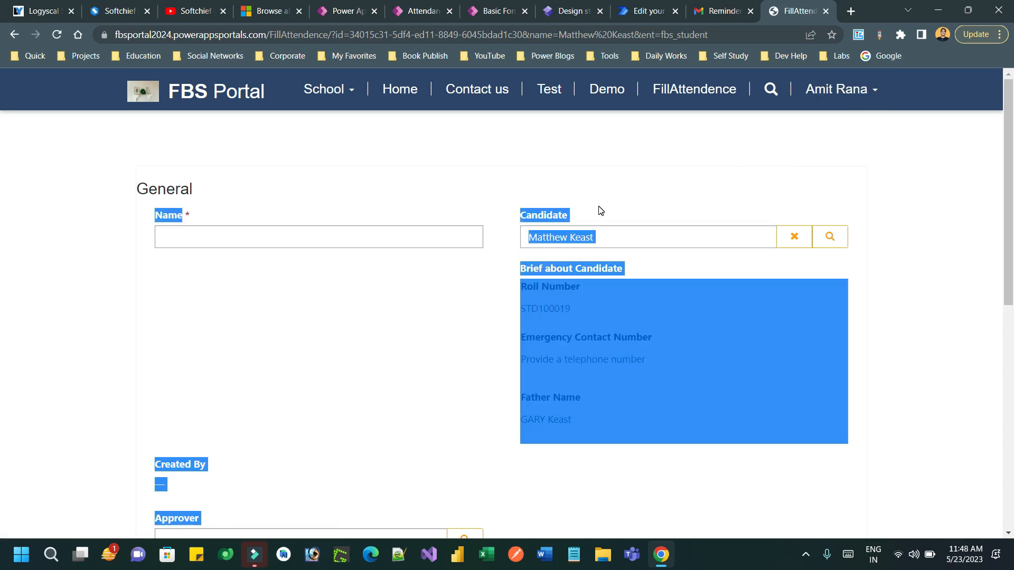
left_click(579, 212)
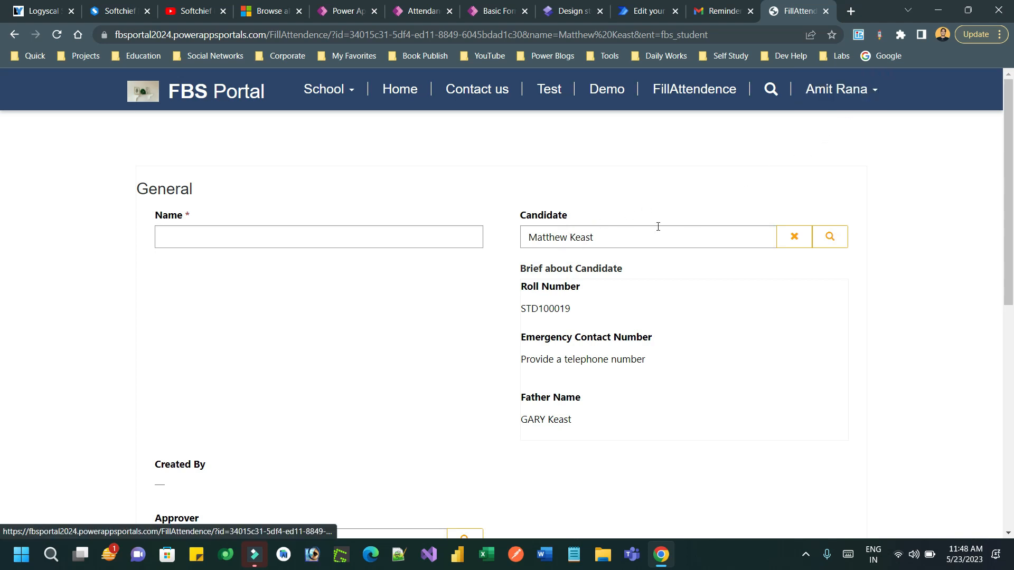
mouse_move(654, 204)
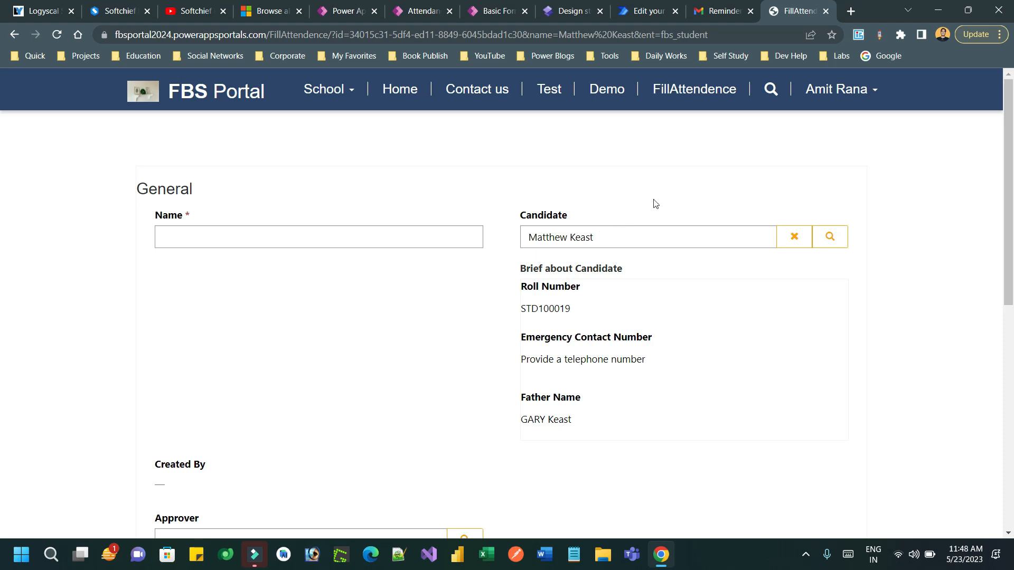
left_click(318, 237)
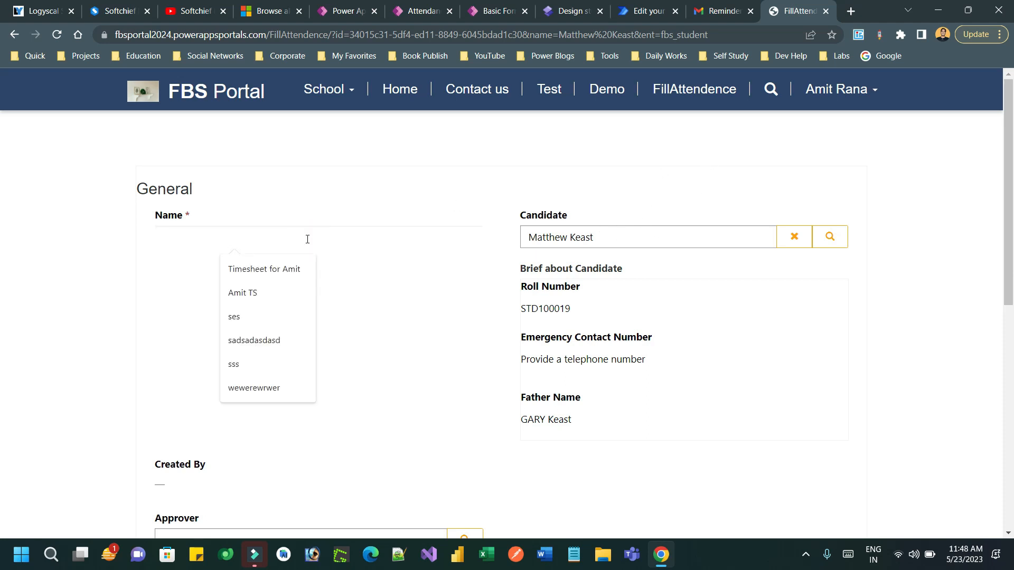
type("my")
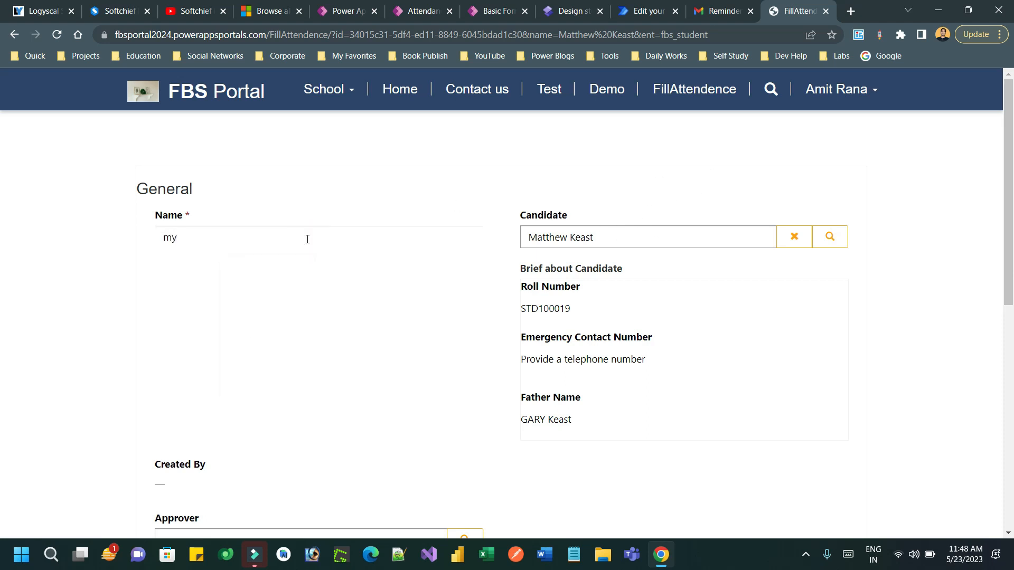
type("attend")
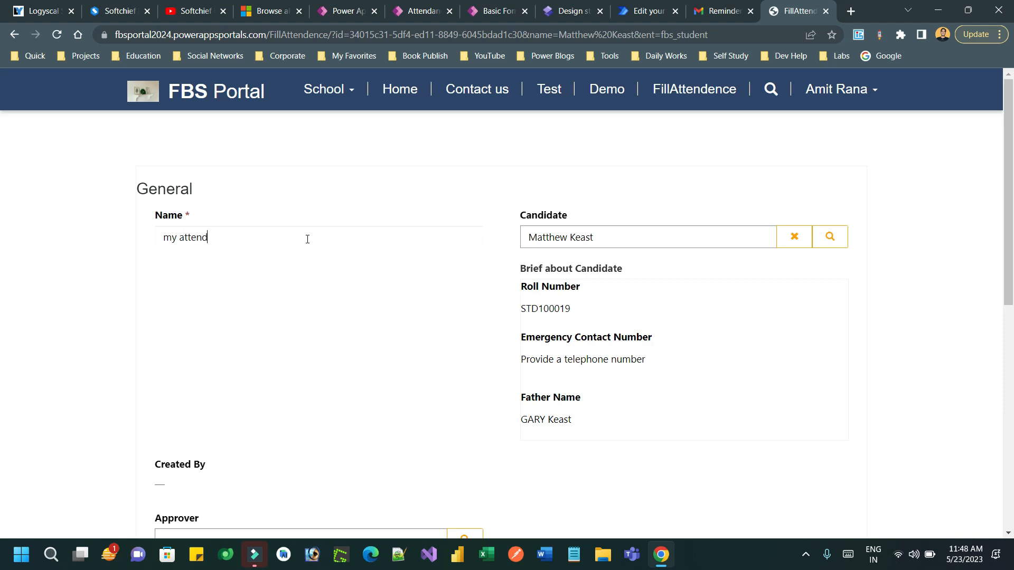
type("ence")
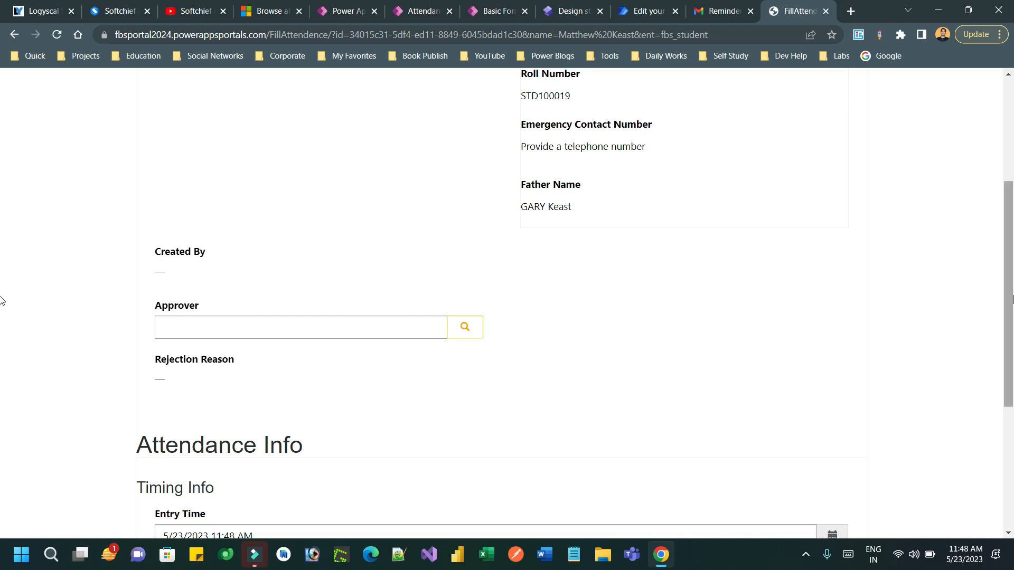
Submit the attendance form and confirm the success message
scroll("down", 3)
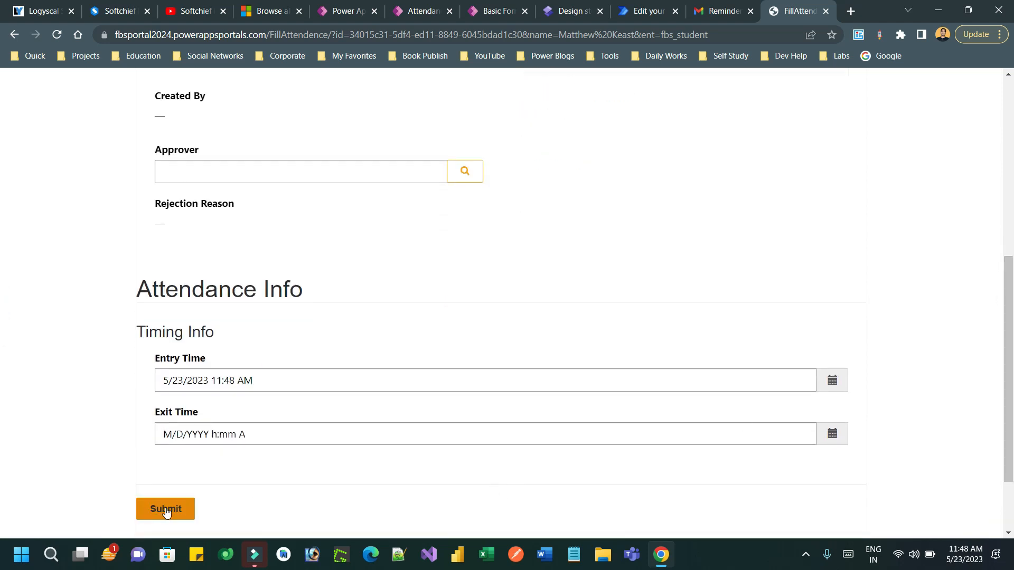
left_click(164, 509)
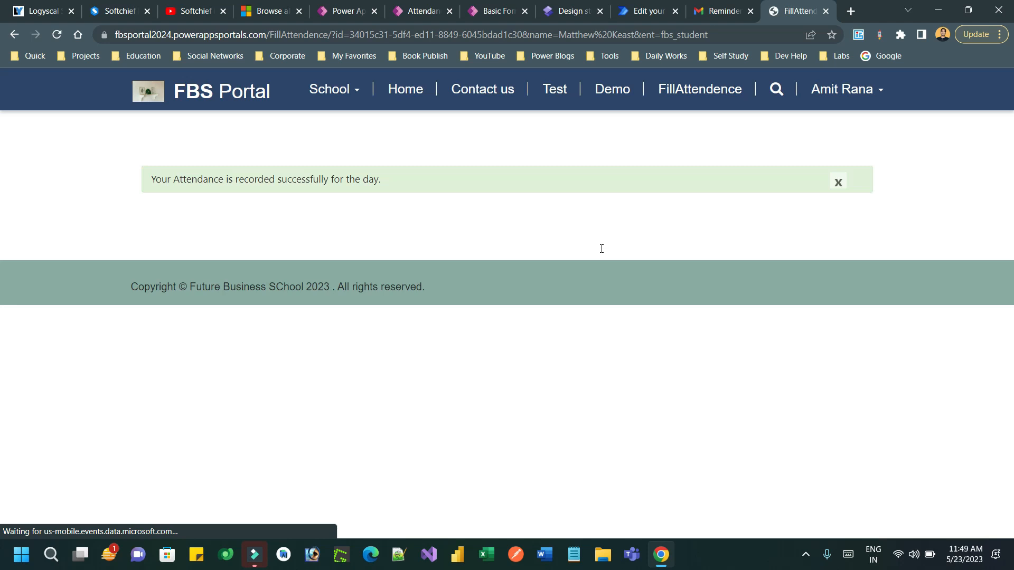
left_click_drag(207, 179, 345, 179)
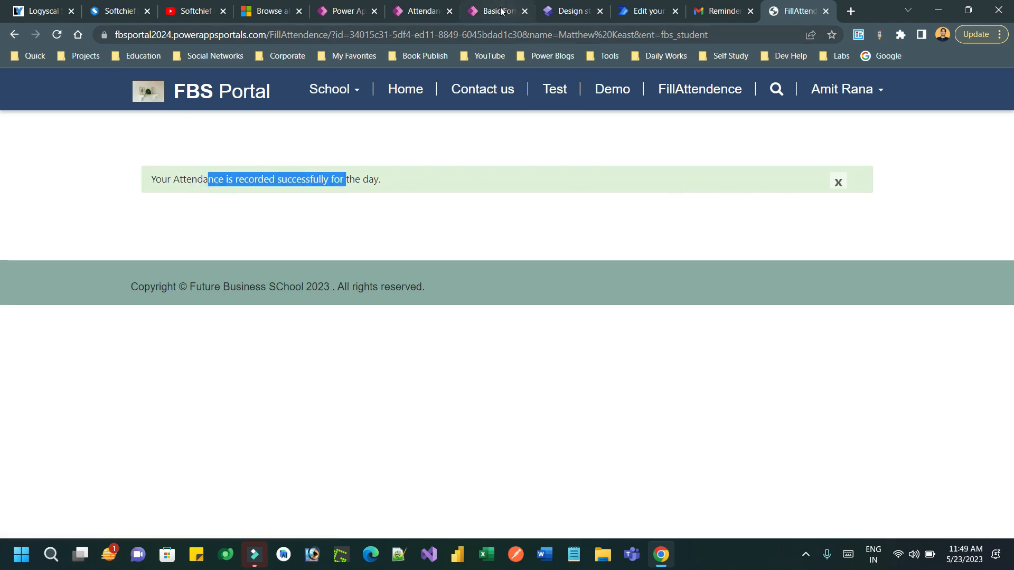
left_click(495, 12)
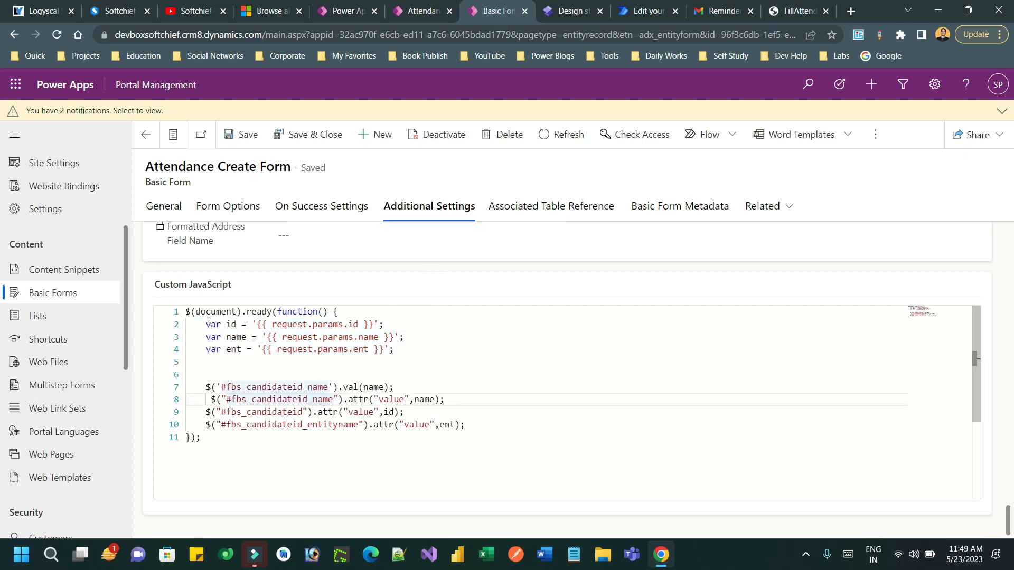
Review the Custom JavaScript variable declarations, then return to the FillAttendence page
left_click_drag(210, 311, 316, 310)
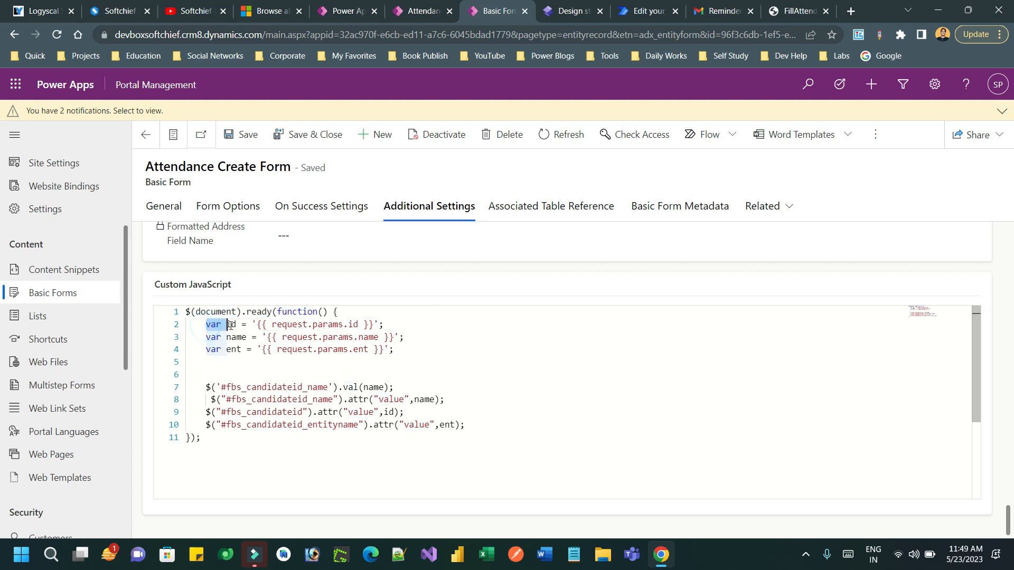
mouse_move(228, 324)
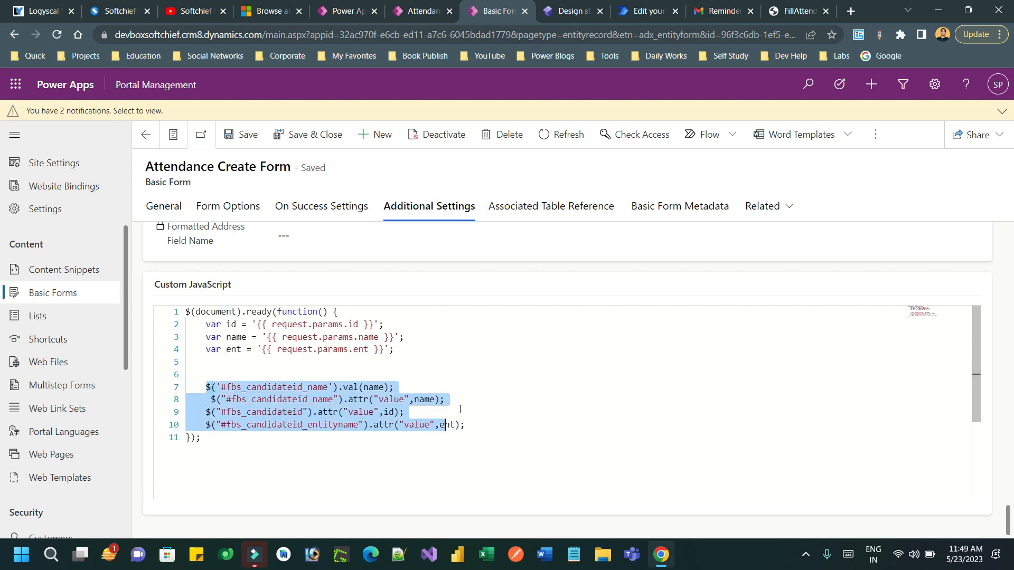
left_click(798, 11)
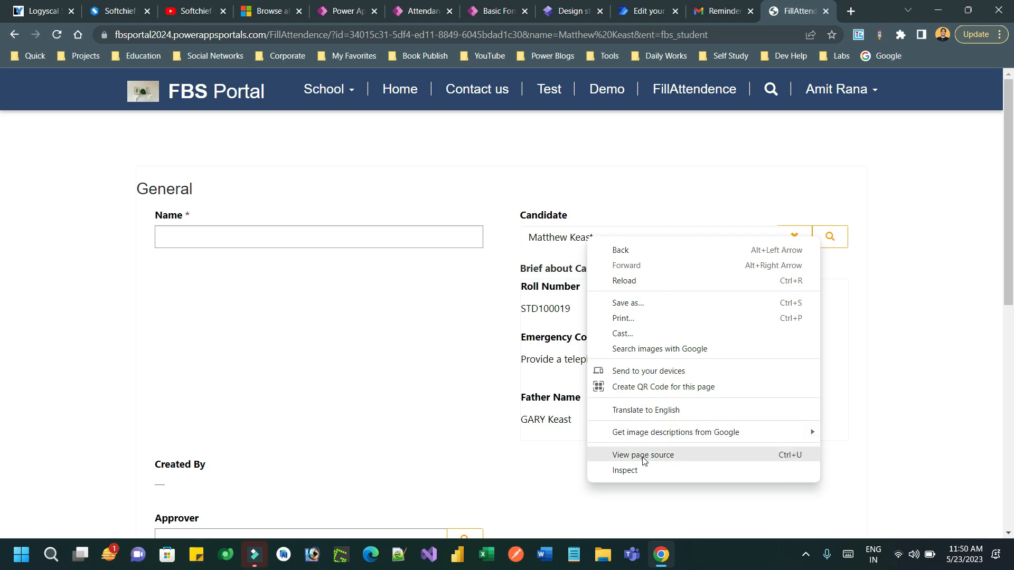
Inspect the Candidate lookup's page markup from the context menu
left_click(625, 470)
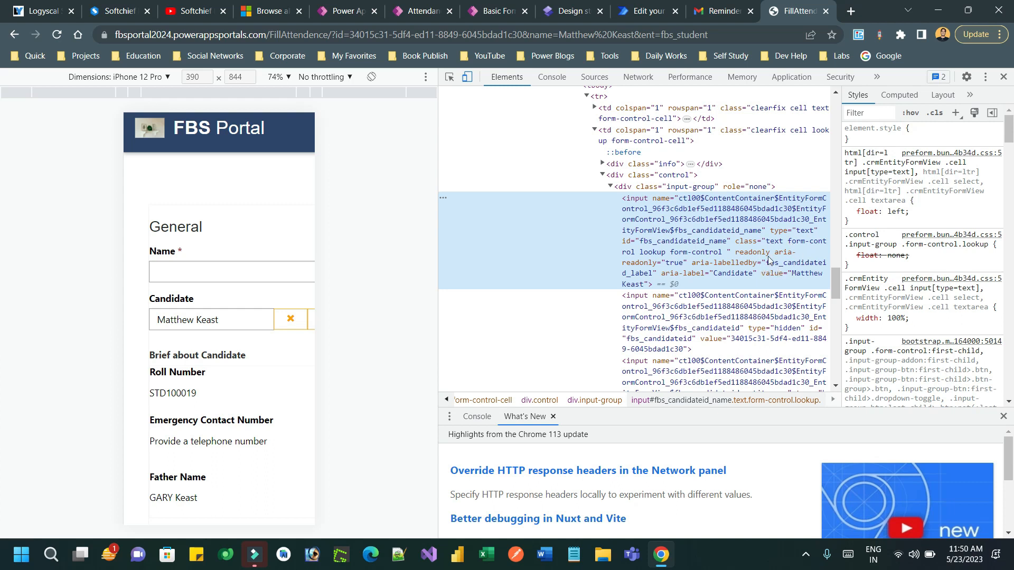
mouse_move(669, 247)
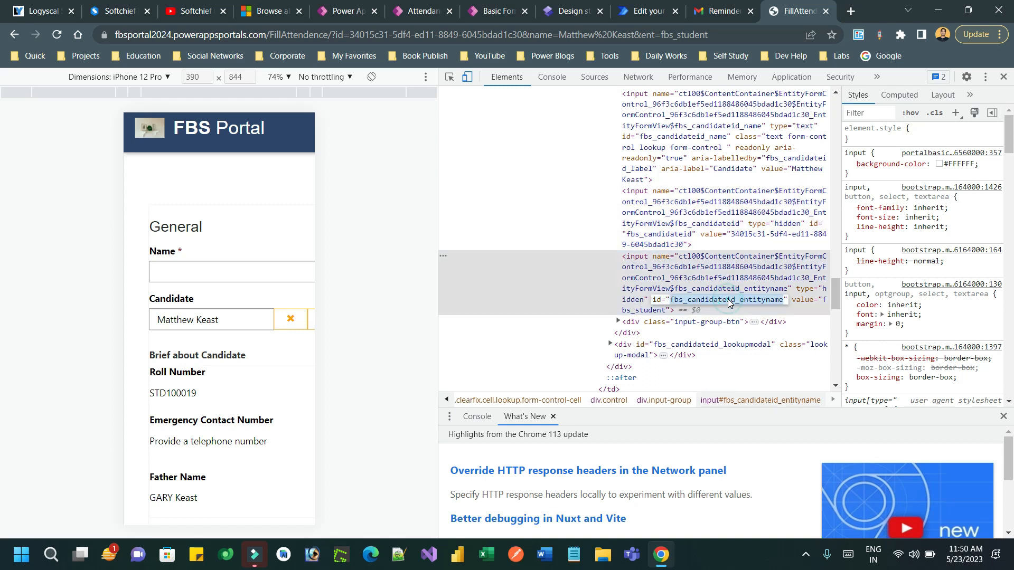
mouse_move(946, 110)
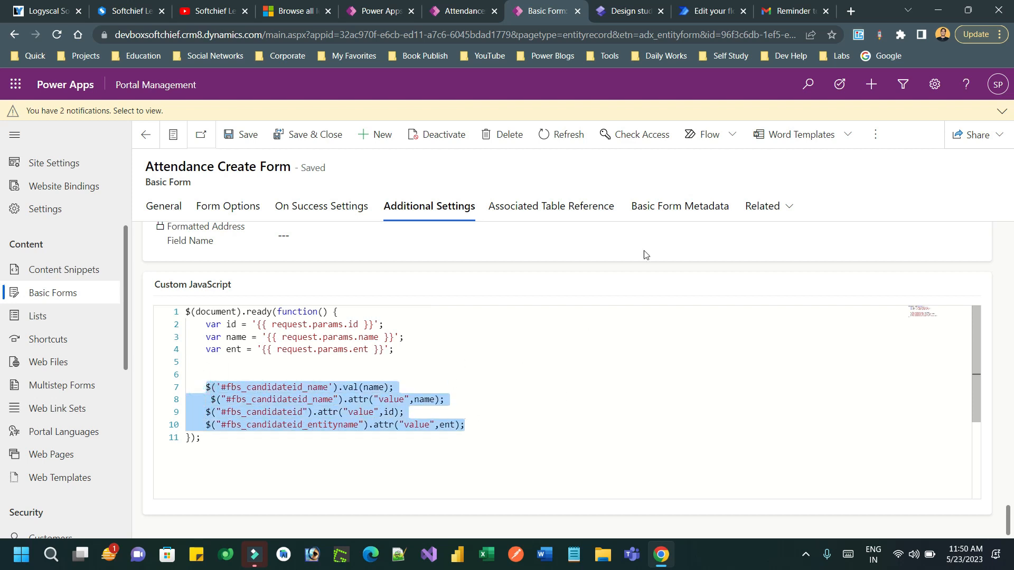
left_click(464, 424)
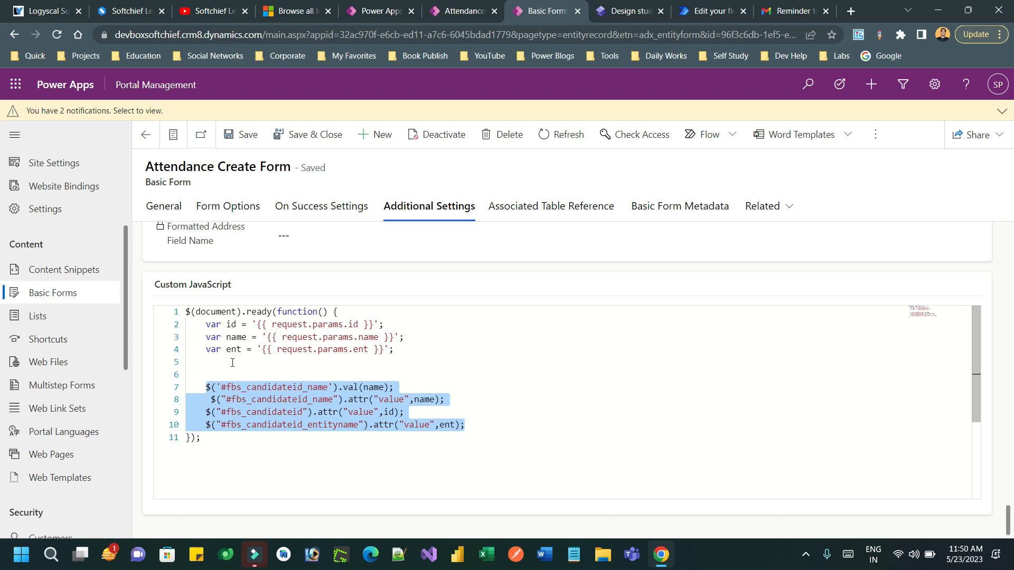
left_click(201, 362)
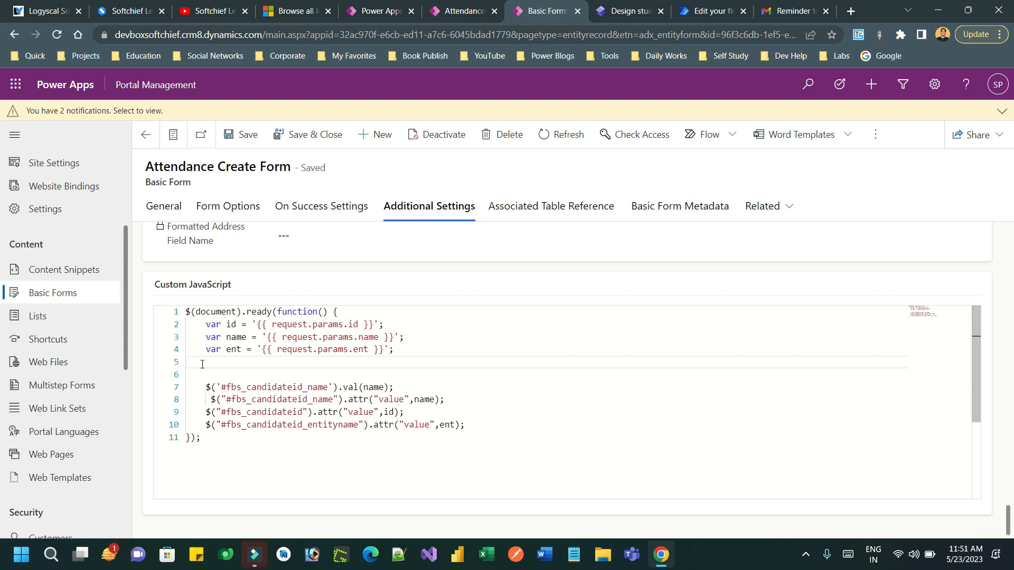
left_click(213, 361)
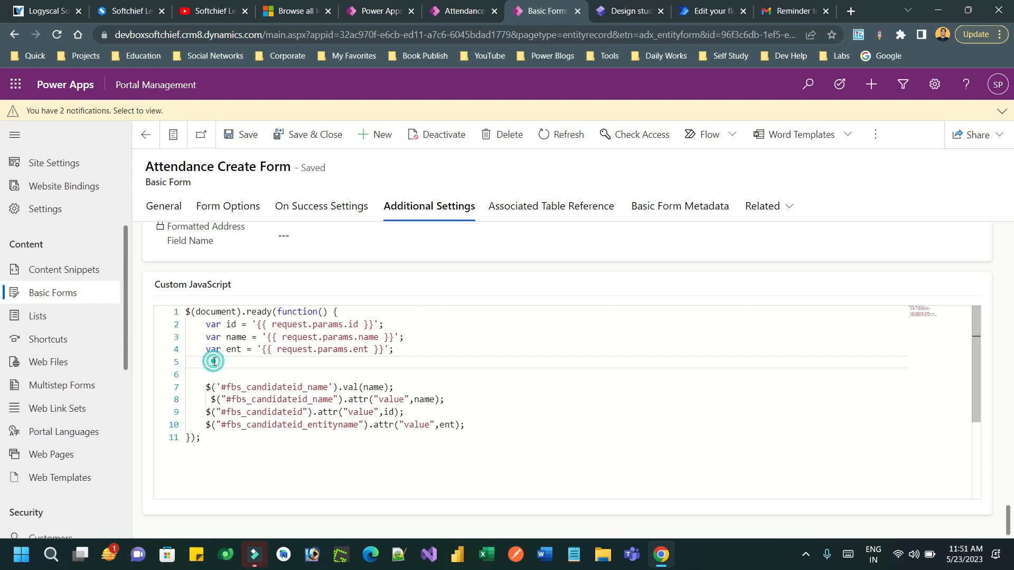